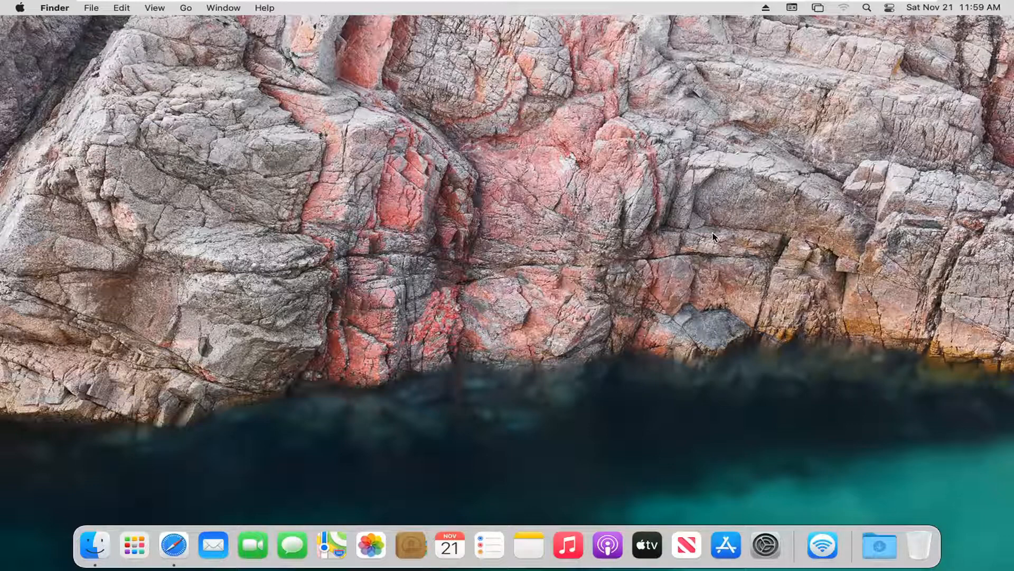
mouse_move(818, 45)
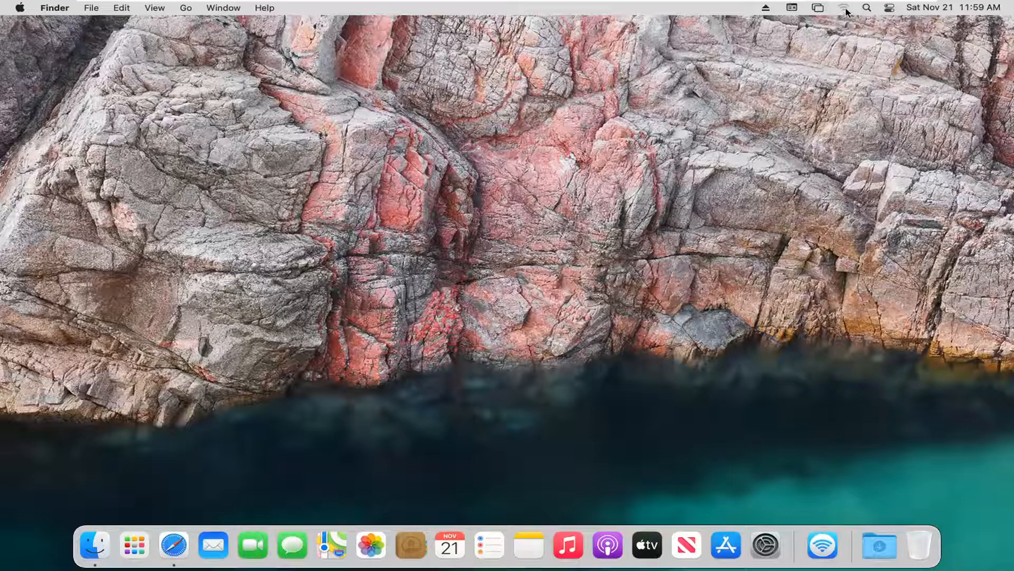
Step: Switch the Wi-Fi toggle off from the menu bar's Wi-Fi status menu
click(845, 8)
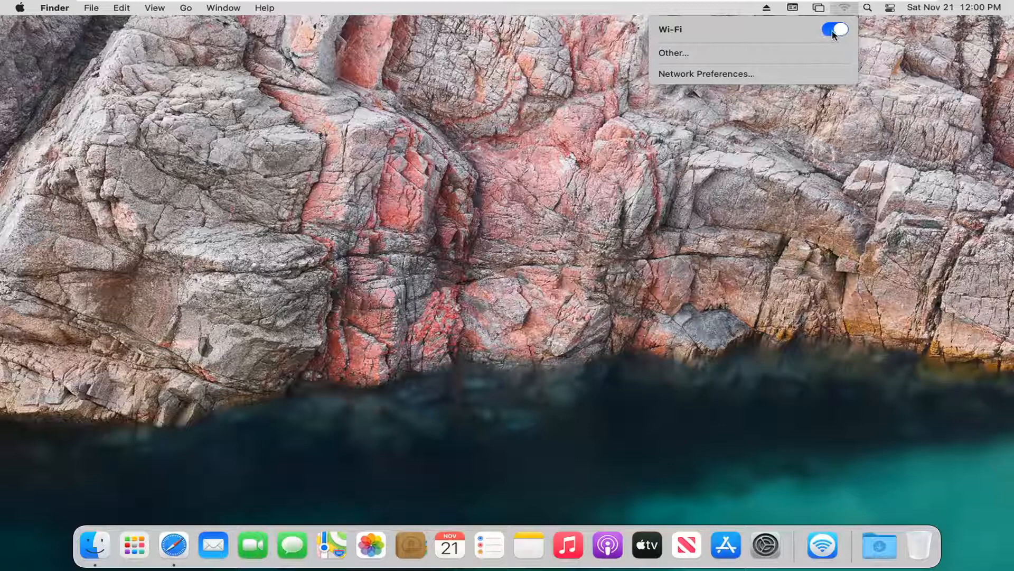
click(836, 29)
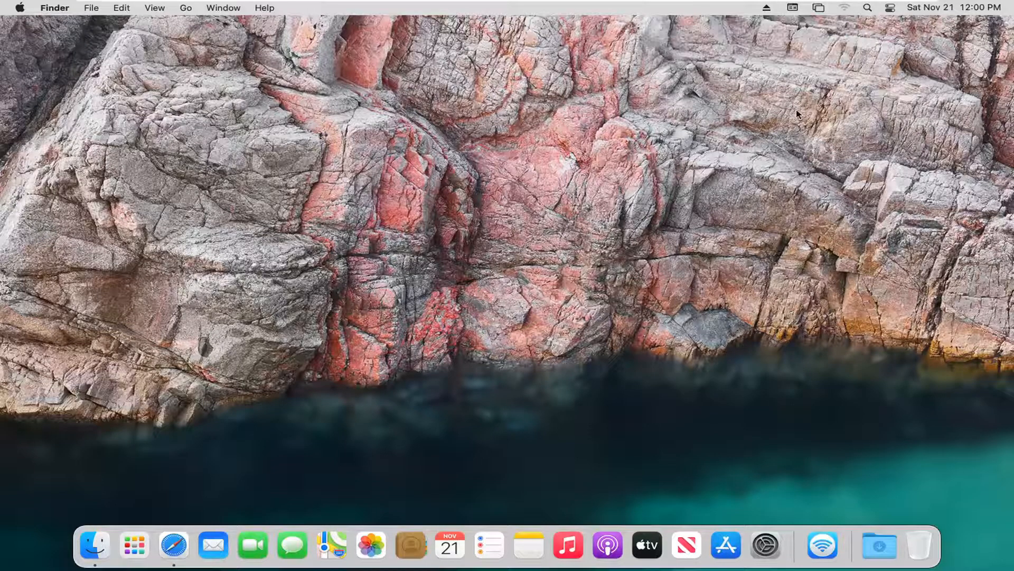
mouse_move(766, 545)
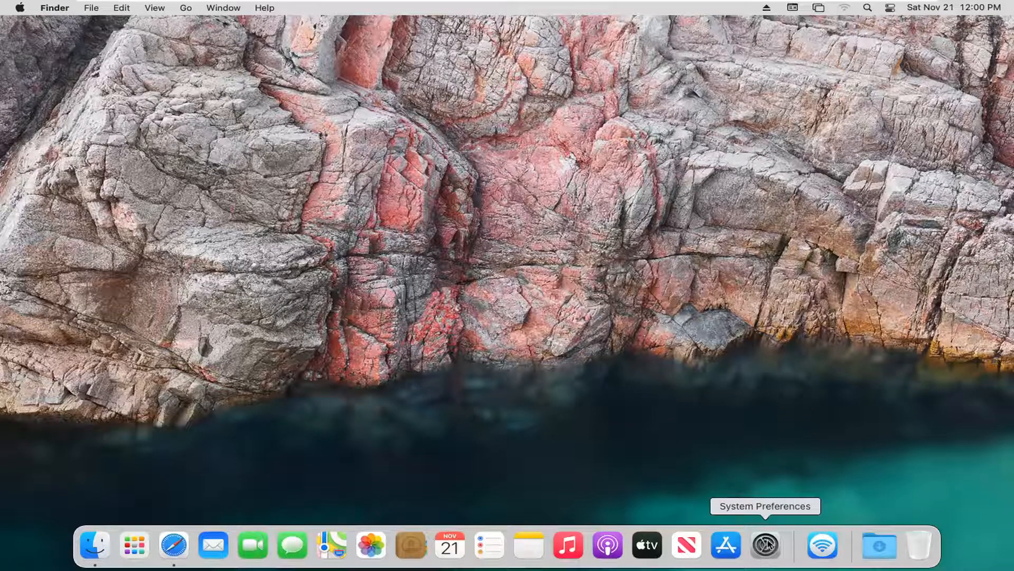
click(764, 545)
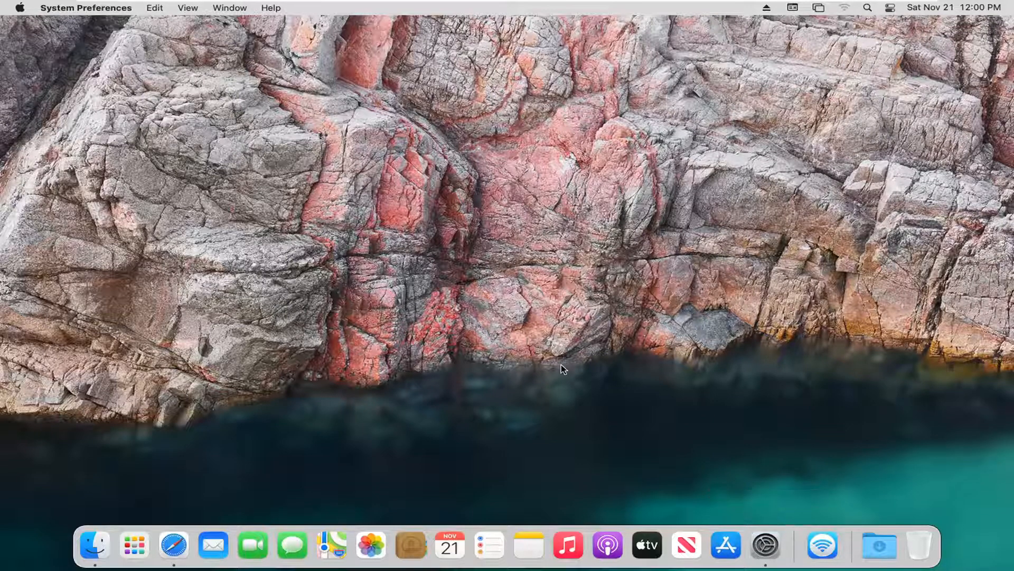
click(766, 545)
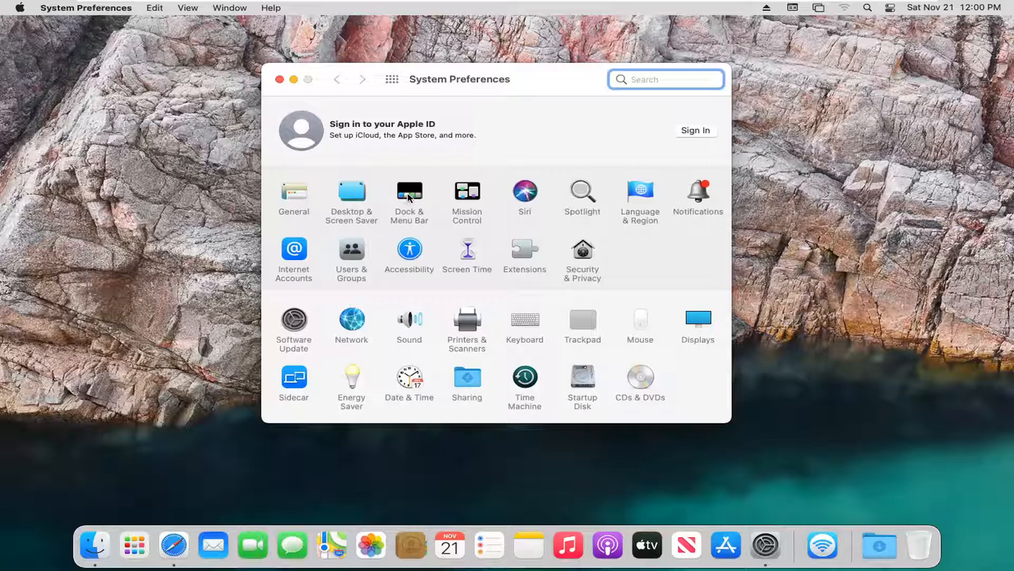
click(409, 195)
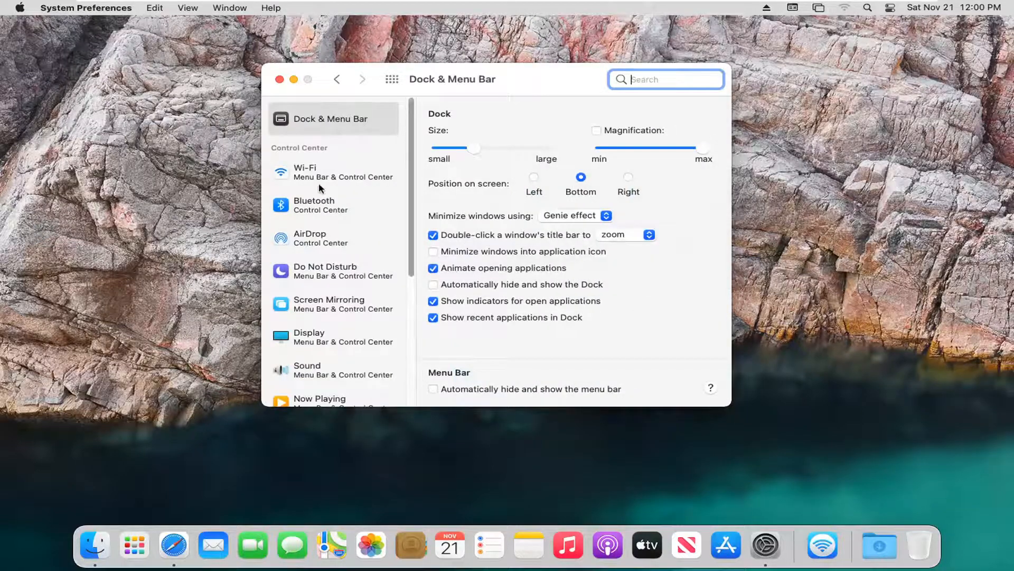
click(332, 171)
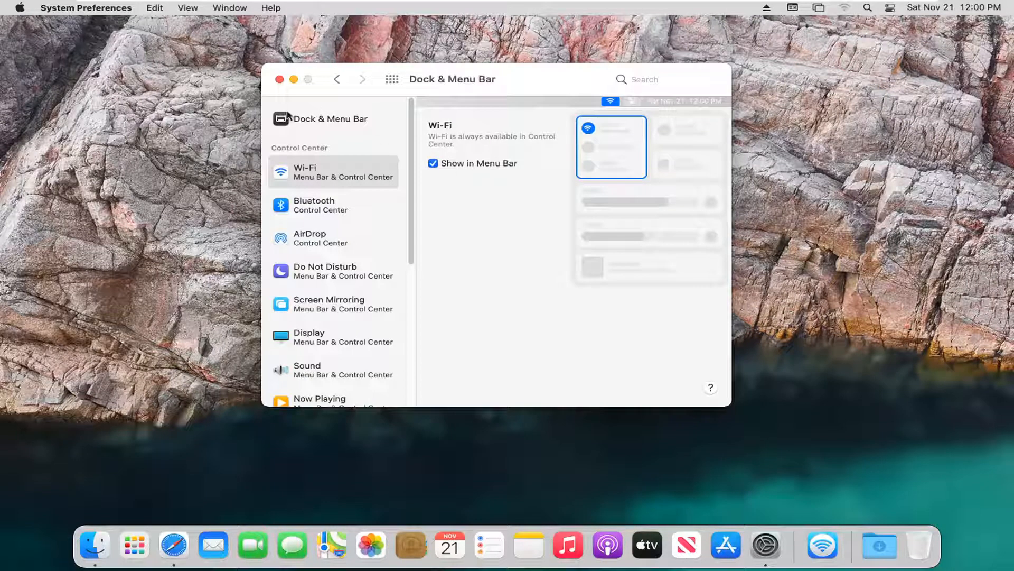
click(280, 79)
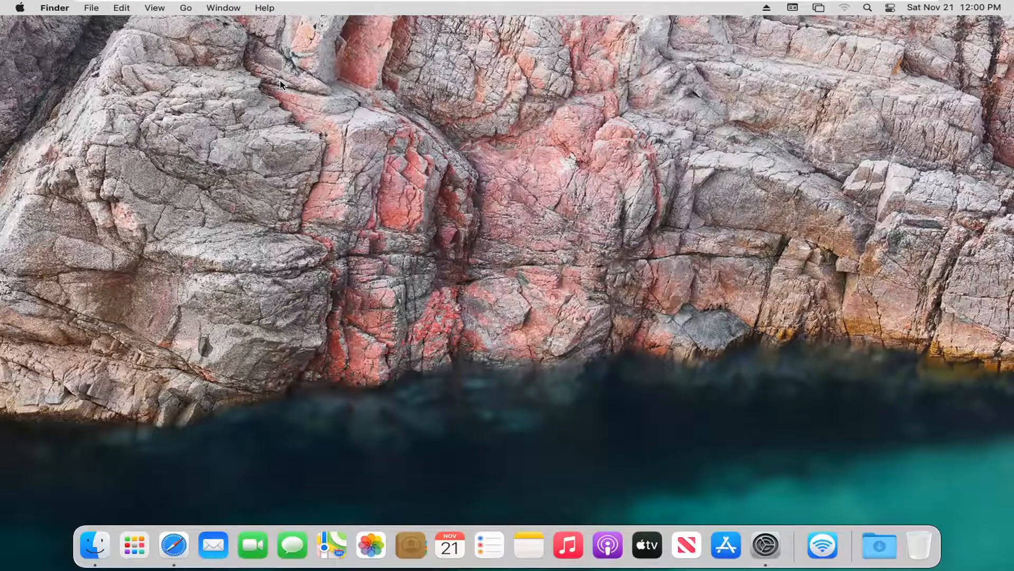